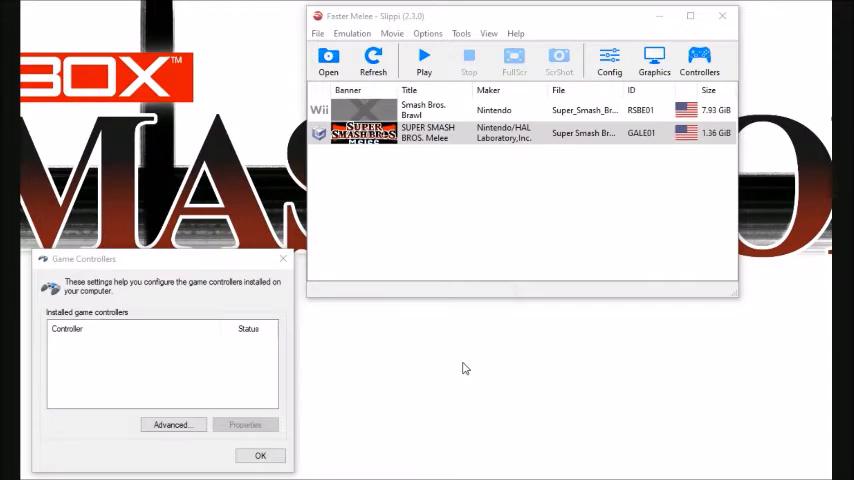
pyautogui.moveTo(421, 362)
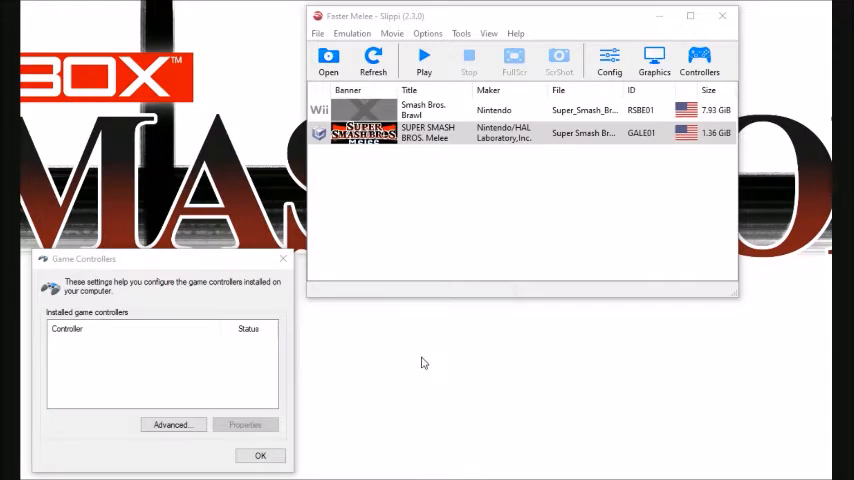
pyautogui.moveTo(388, 351)
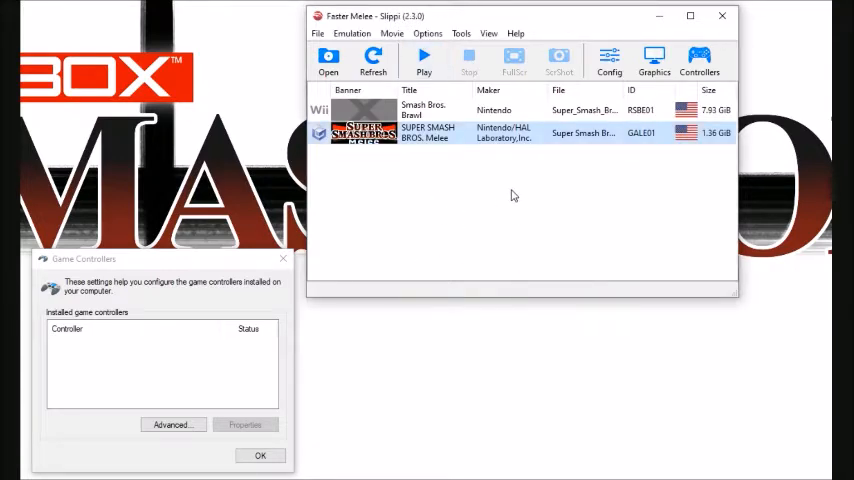
pyautogui.moveTo(518, 218)
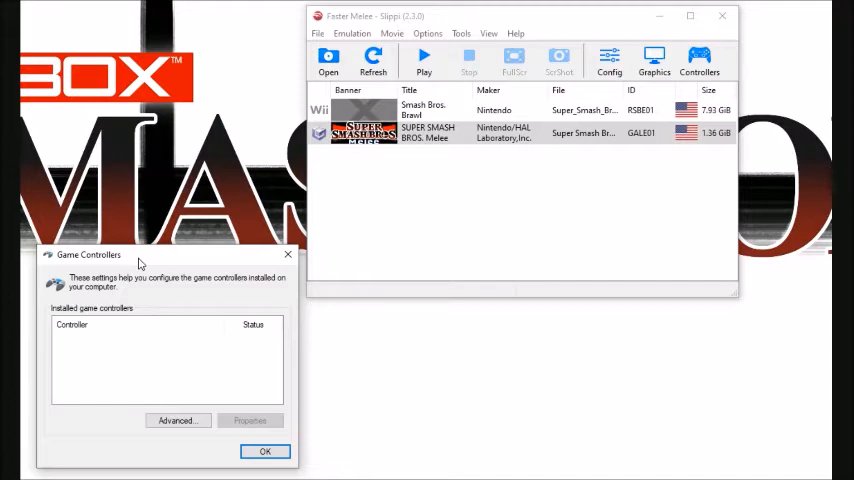
pyautogui.moveTo(122, 343)
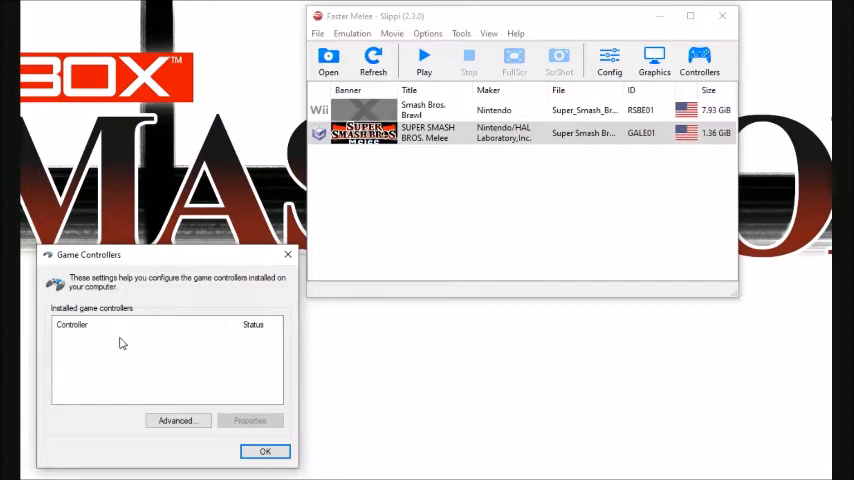
pyautogui.moveTo(150, 258)
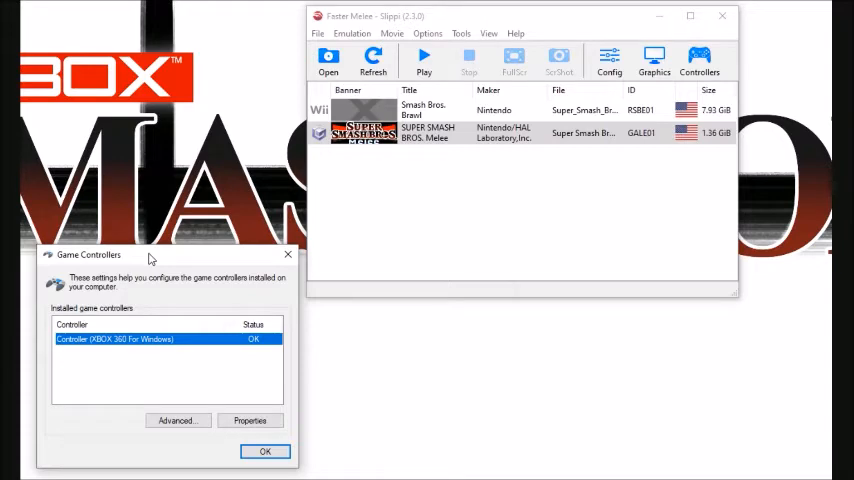
pyautogui.moveTo(183, 349)
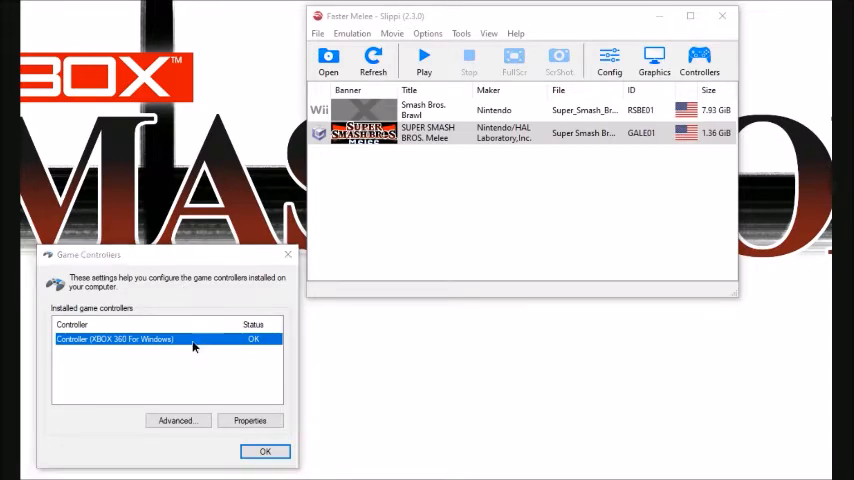
# Open the properties test page for 'Controller (XBOX 360 For Windows)'
pyautogui.click(250, 420)
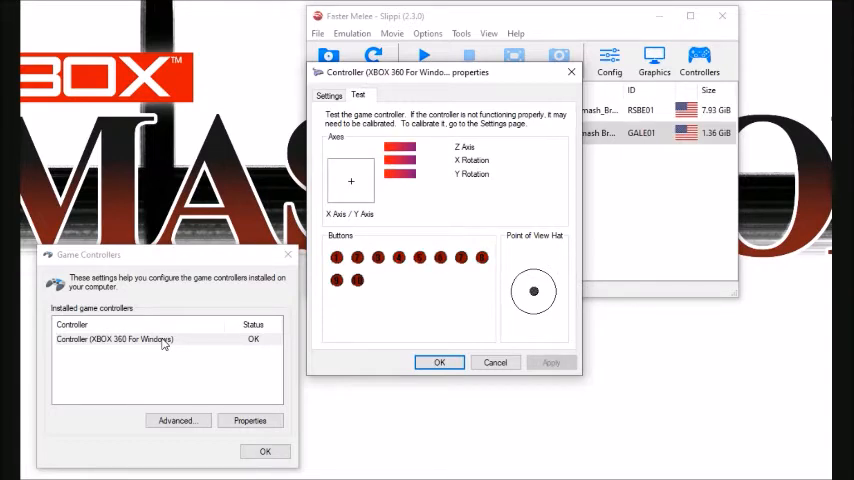
pyautogui.moveTo(419, 215)
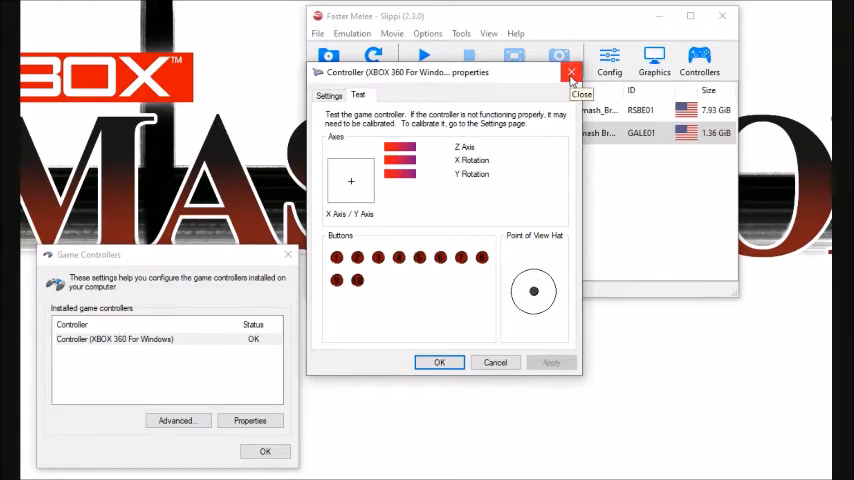
# Close the Xbox controller properties, set Port 2 to None, and open Port 1's configuration
pyautogui.click(571, 74)
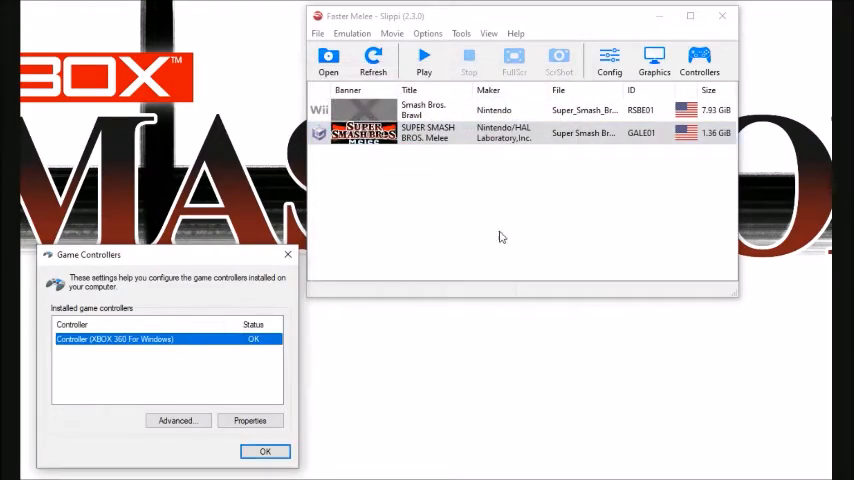
pyautogui.moveTo(547, 25)
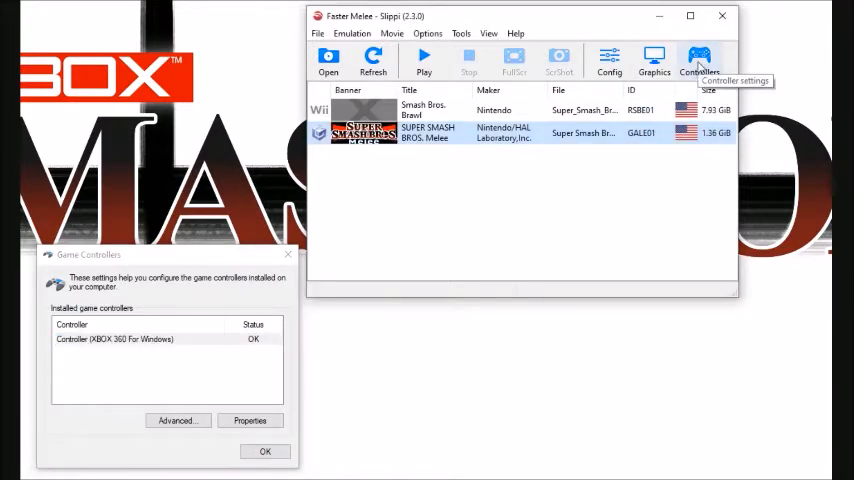
pyautogui.click(700, 62)
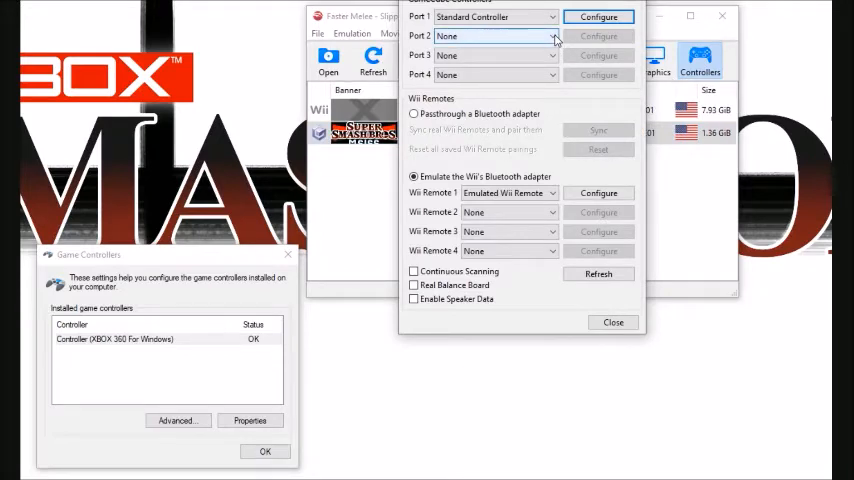
pyautogui.click(556, 36)
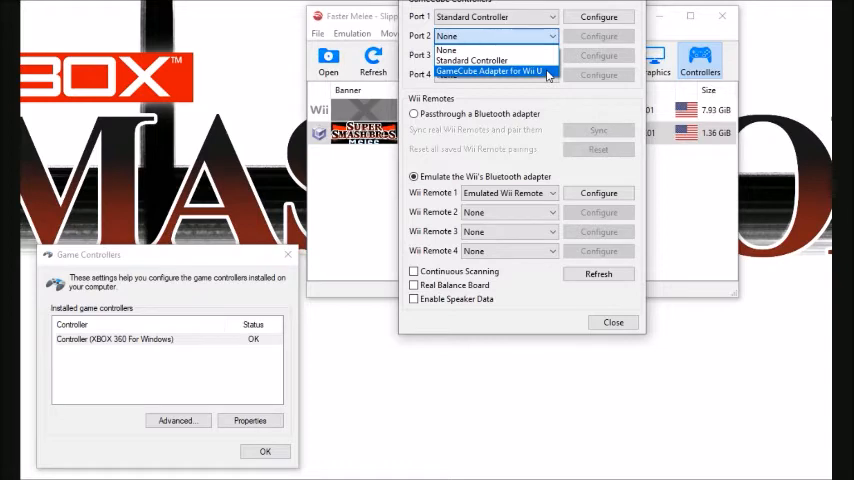
pyautogui.click(446, 49)
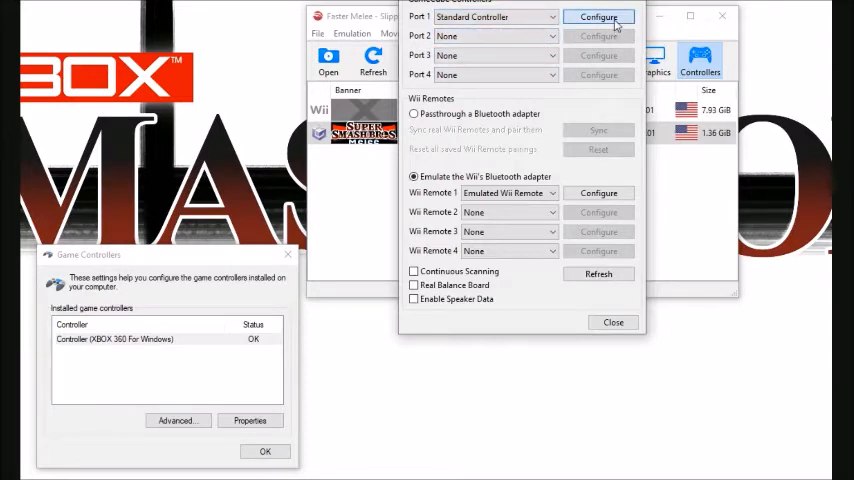
pyautogui.click(598, 17)
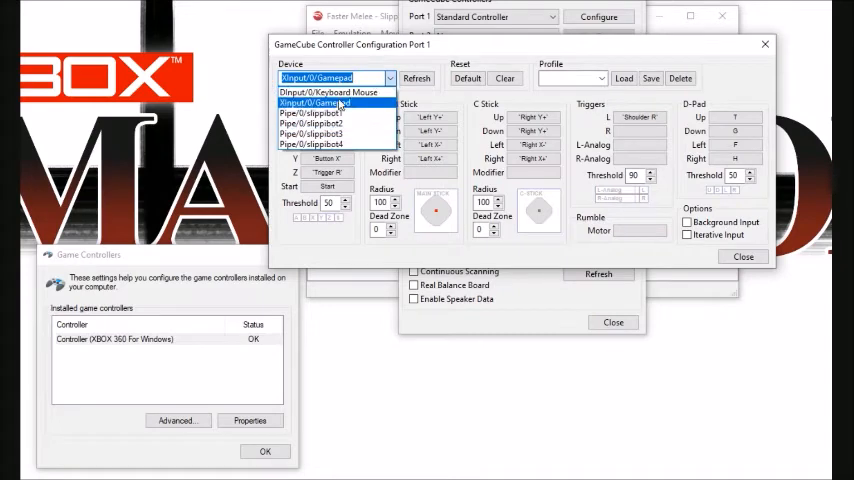
# Select XInput/0/Gamepad as Port 1's device and clear all four D-pad bindings
pyautogui.click(340, 102)
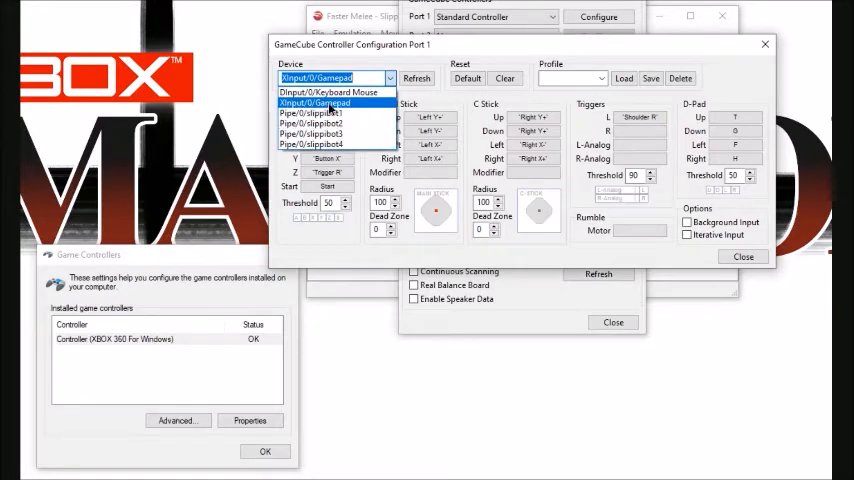
pyautogui.click(315, 102)
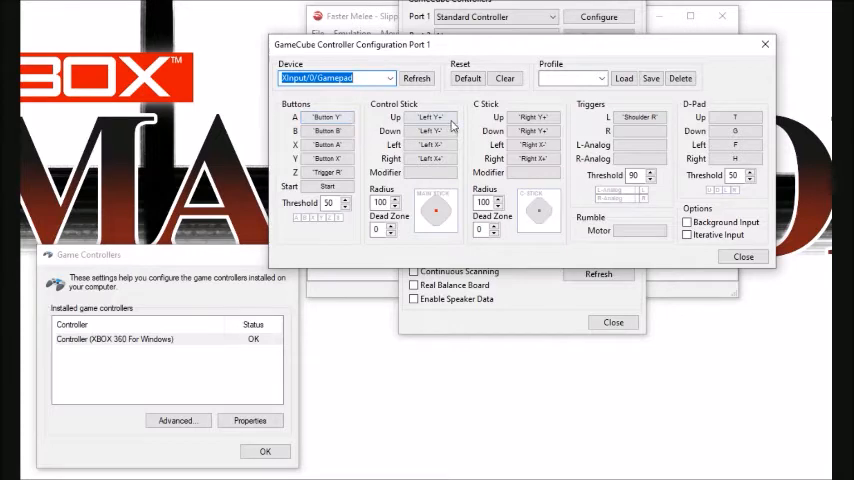
pyautogui.moveTo(440, 107)
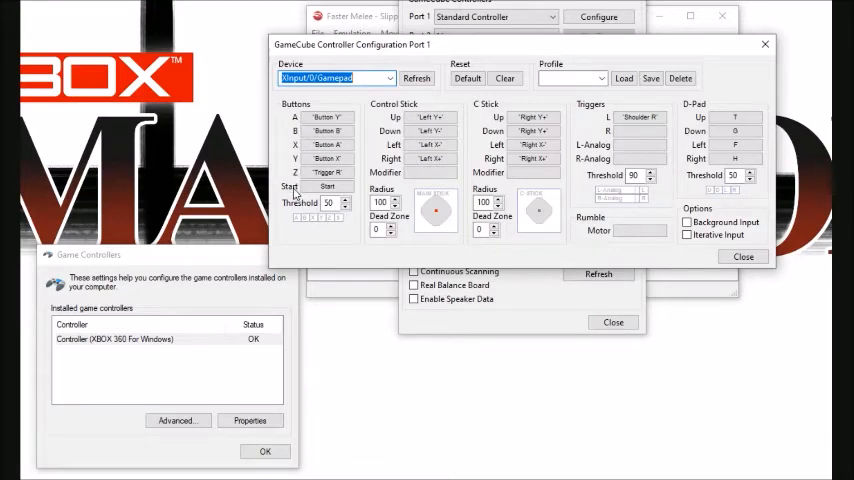
pyautogui.moveTo(393, 166)
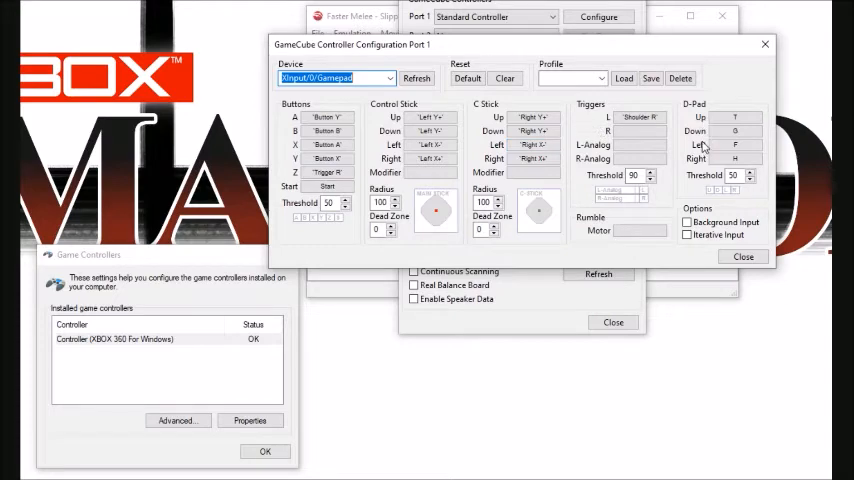
pyautogui.moveTo(695, 123)
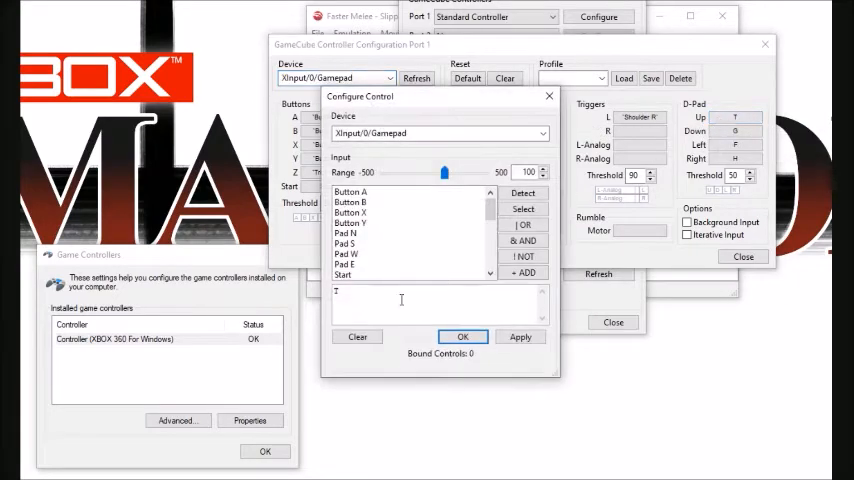
pyautogui.click(357, 336)
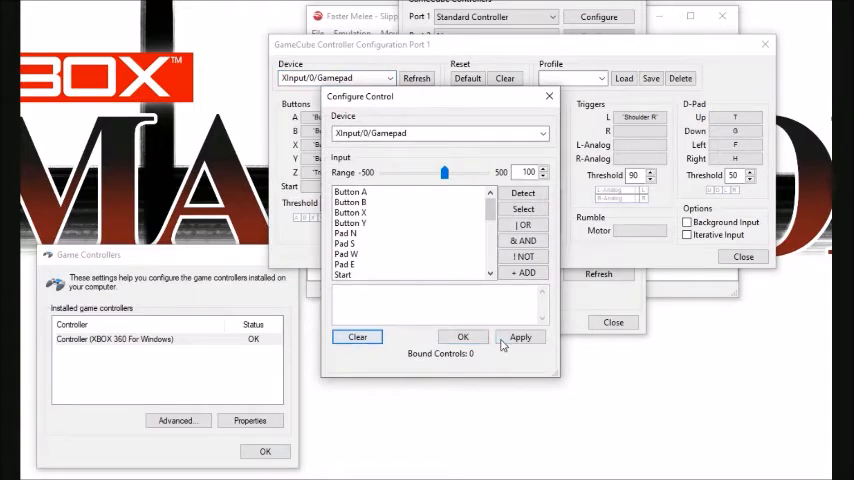
pyautogui.click(463, 336)
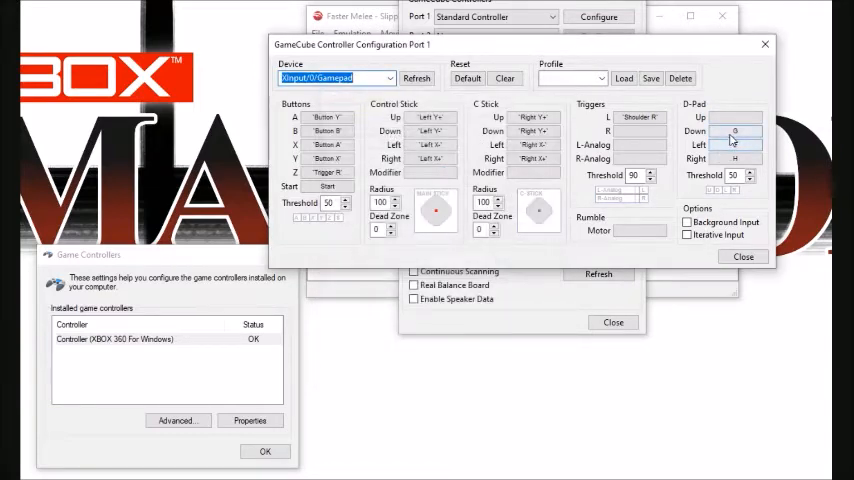
pyautogui.click(735, 131)
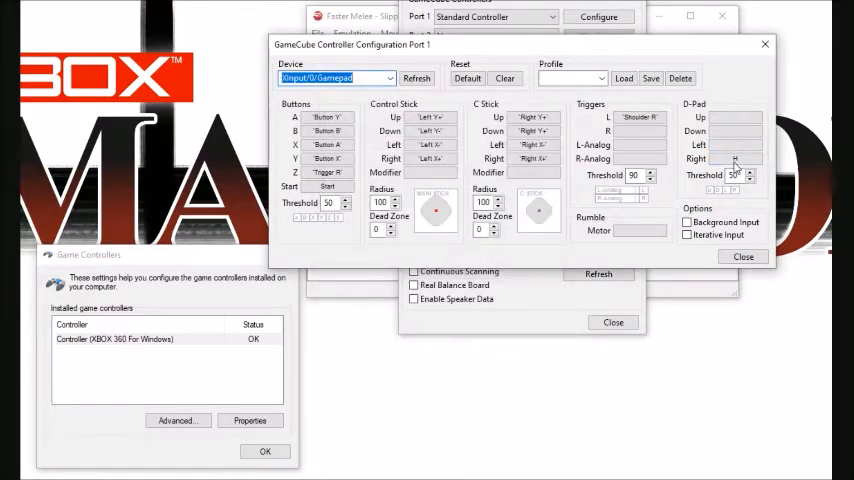
pyautogui.click(735, 158)
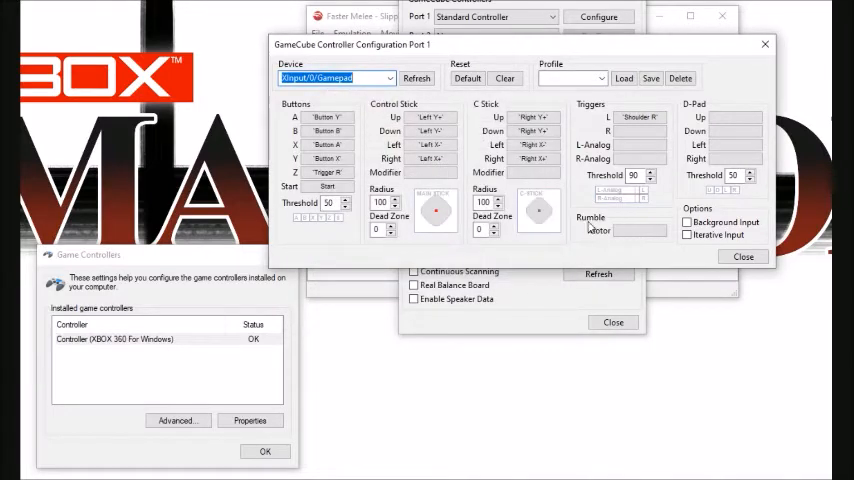
pyautogui.moveTo(390, 188)
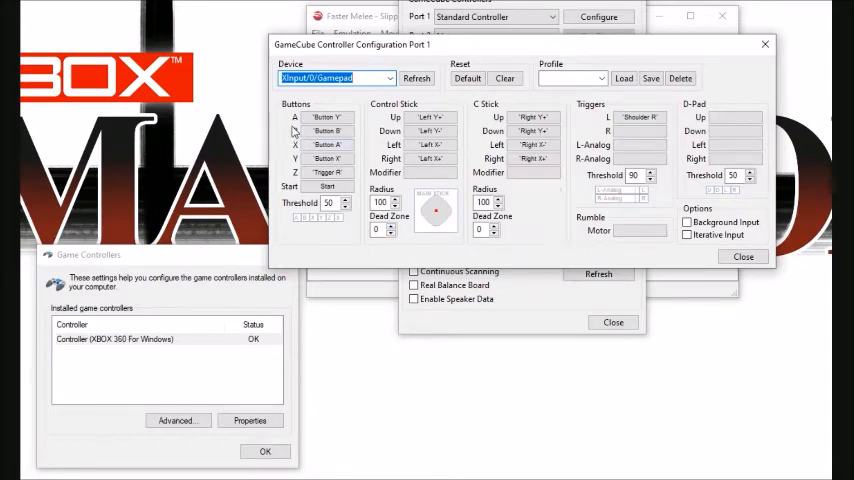
# Map GameCube A, X, Z and Start to their matching hitbox buttons
pyautogui.click(327, 117)
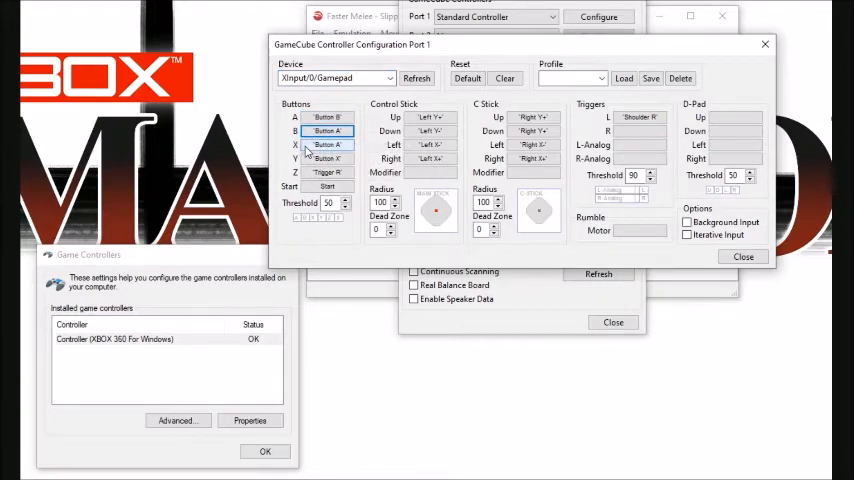
pyautogui.click(326, 158)
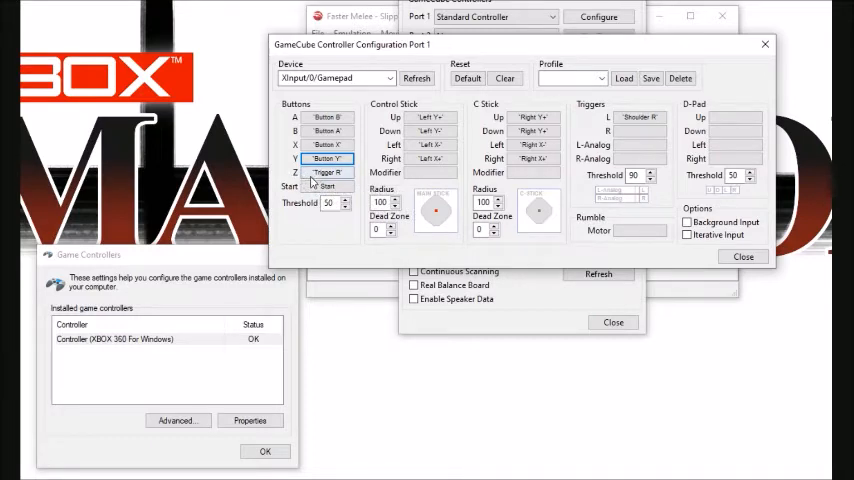
pyautogui.click(327, 172)
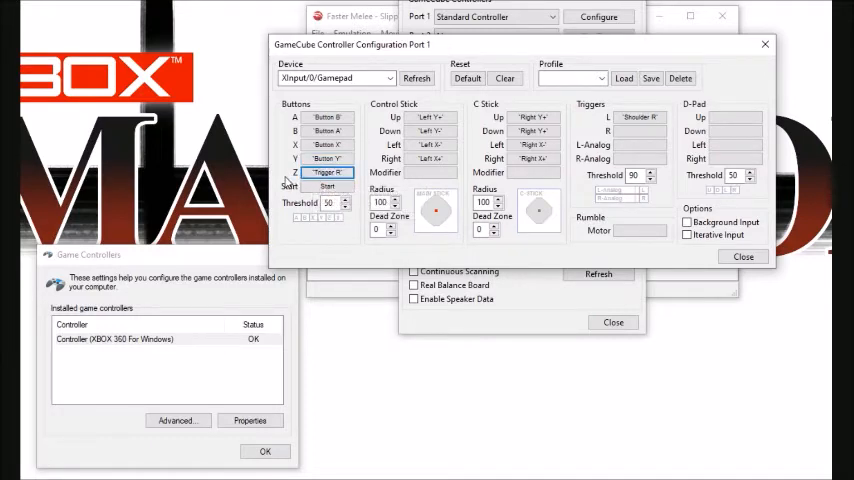
pyautogui.click(328, 187)
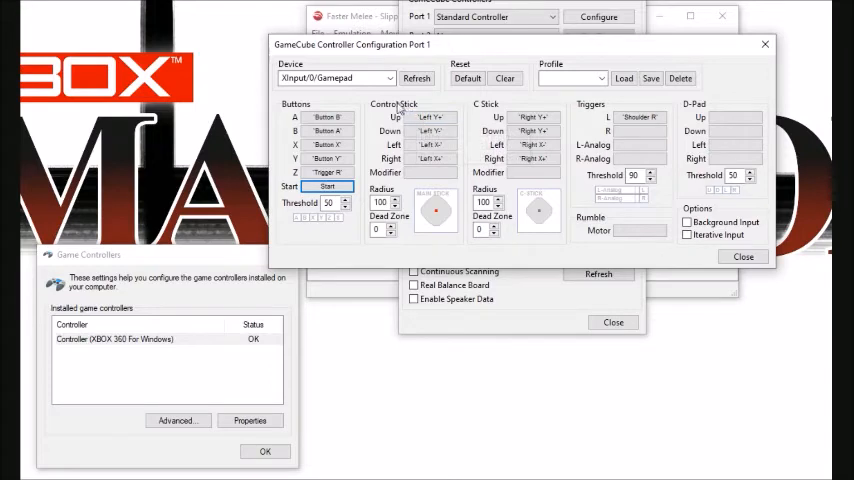
pyautogui.moveTo(390, 118)
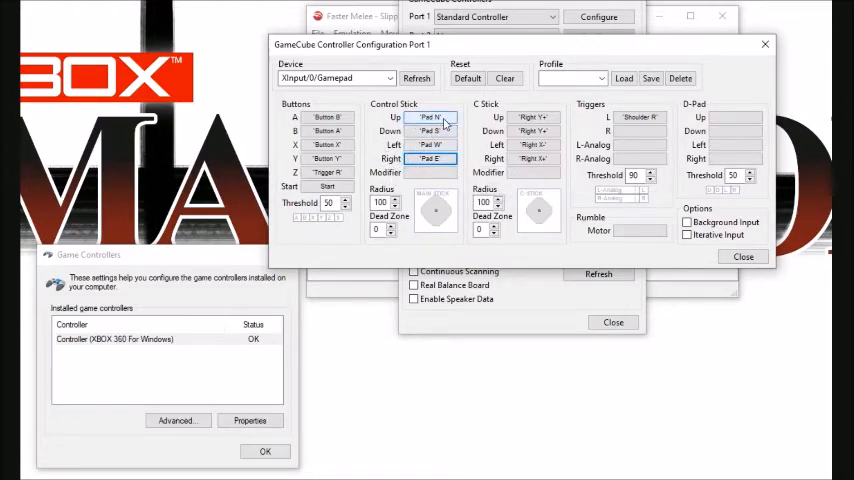
pyautogui.moveTo(430, 158)
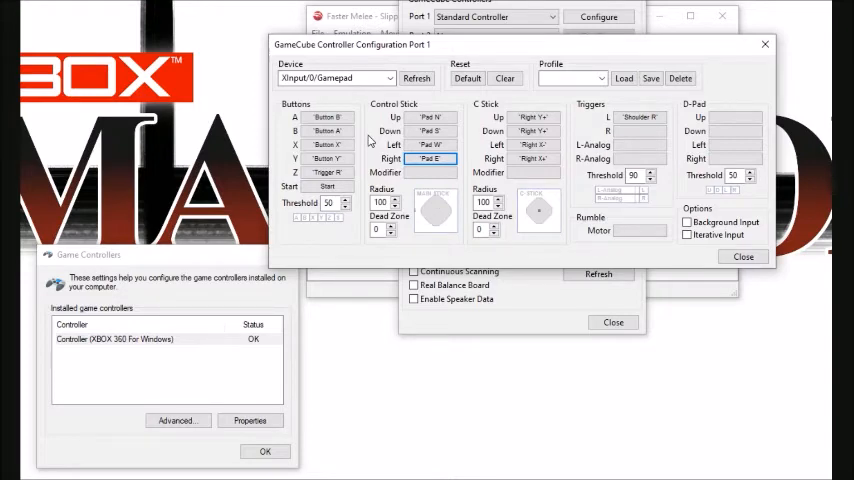
pyautogui.moveTo(418, 218)
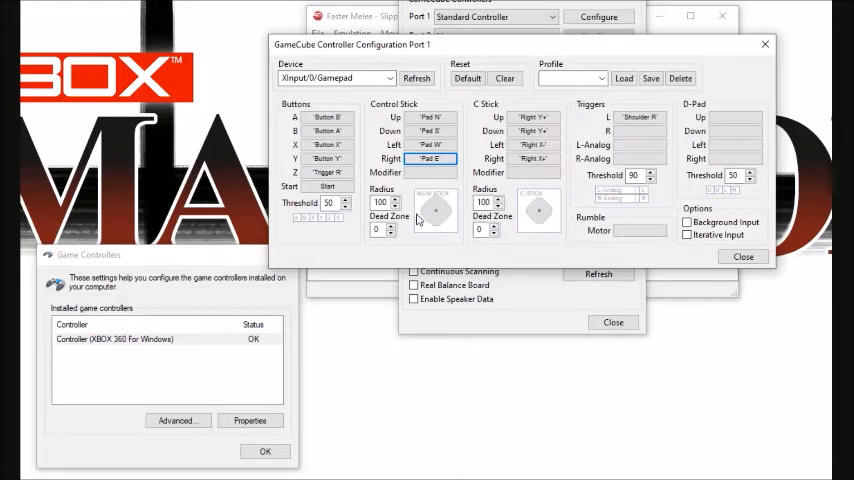
pyautogui.moveTo(437, 220)
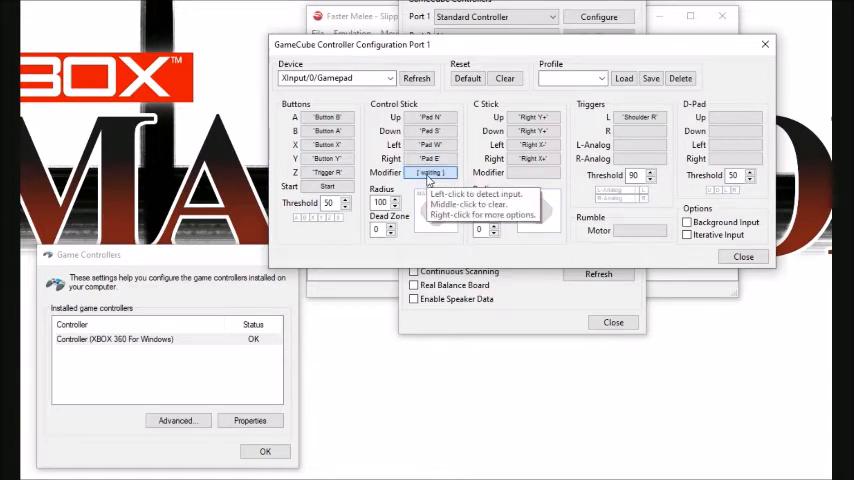
# Detect Trigger L as the control stick modifier, then select the stick radius value
pyautogui.click(430, 172)
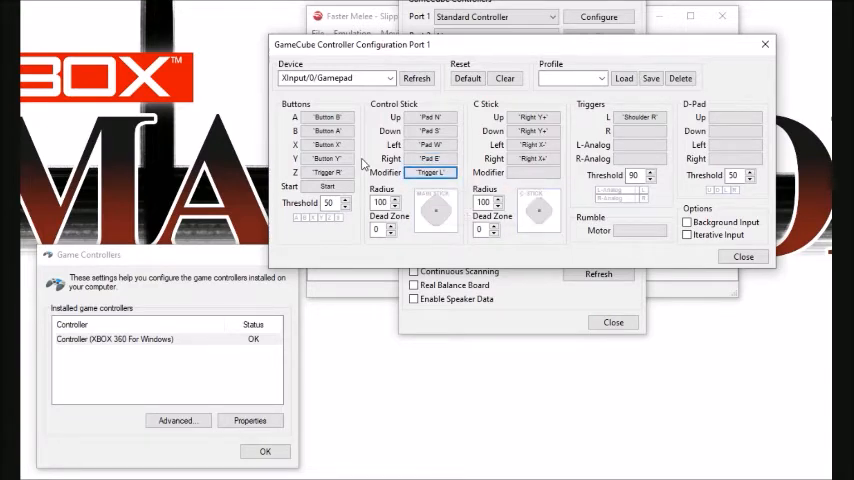
pyautogui.click(430, 172)
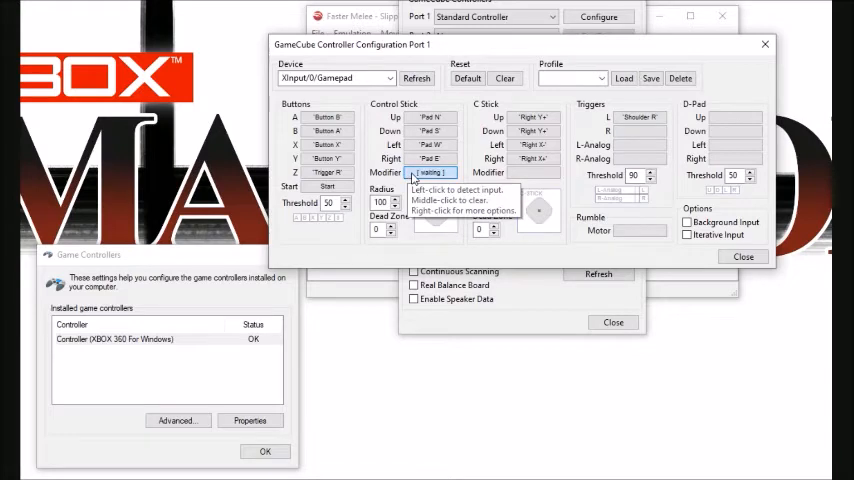
pyautogui.click(430, 172)
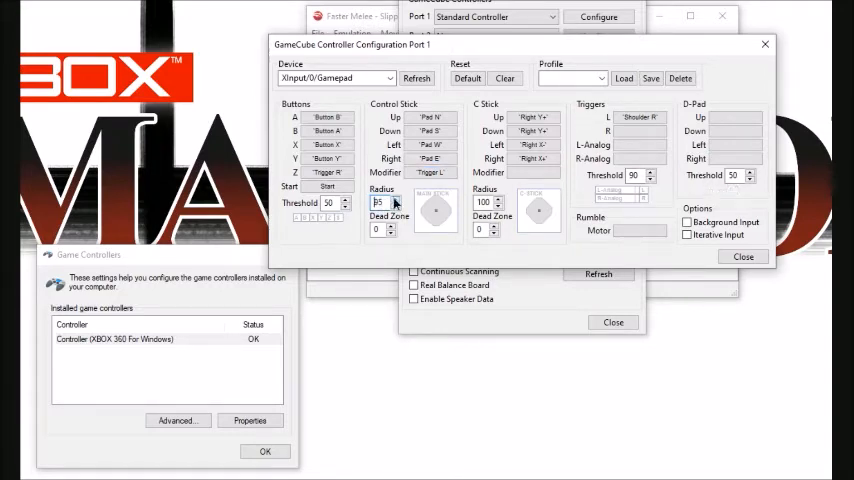
pyautogui.tripleClick(379, 202)
pyautogui.write('100')
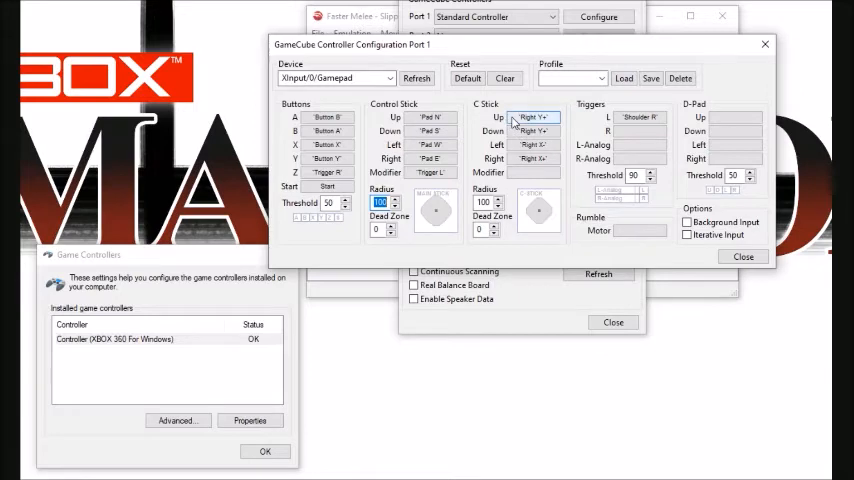
pyautogui.moveTo(513, 122)
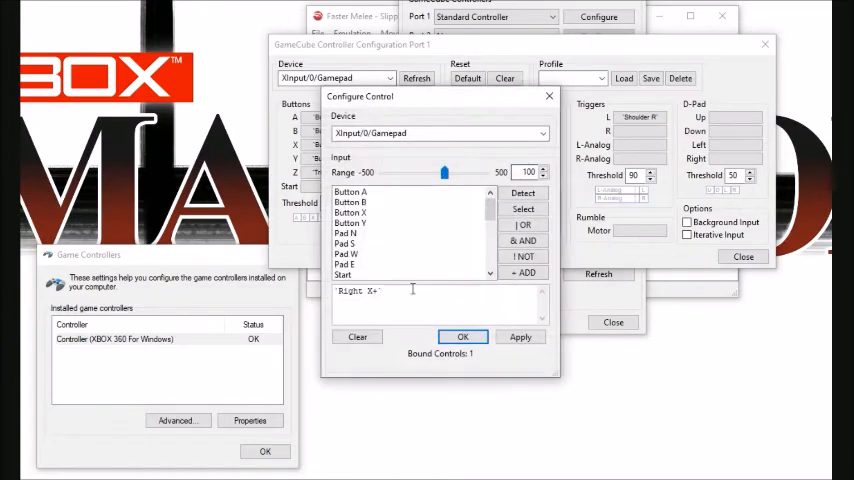
# Remove the C-stick Right X+ binding and close the controller settings
pyautogui.click(462, 336)
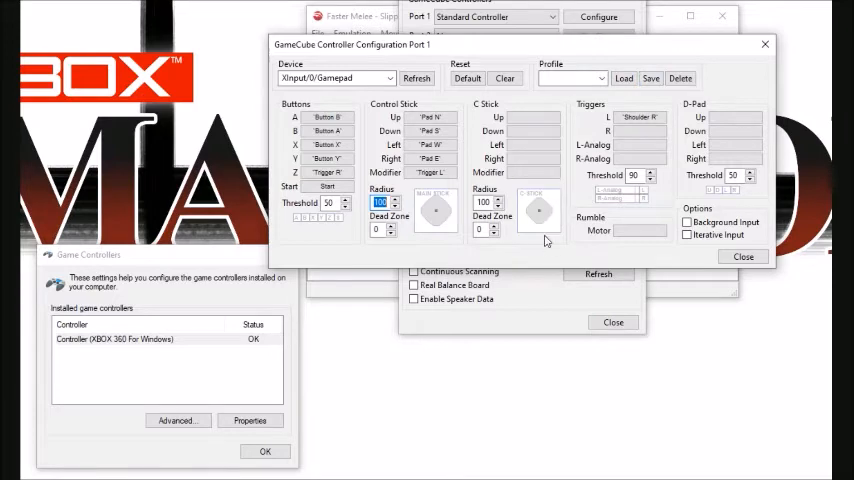
pyautogui.moveTo(476, 258)
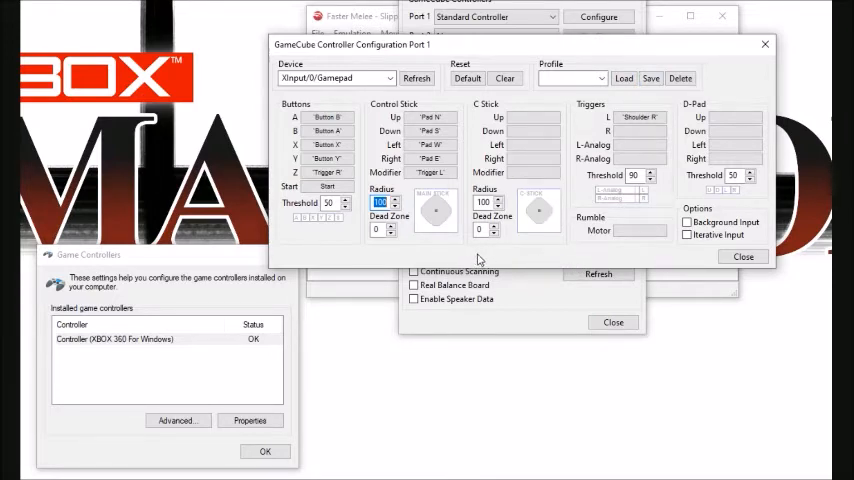
pyautogui.moveTo(627, 253)
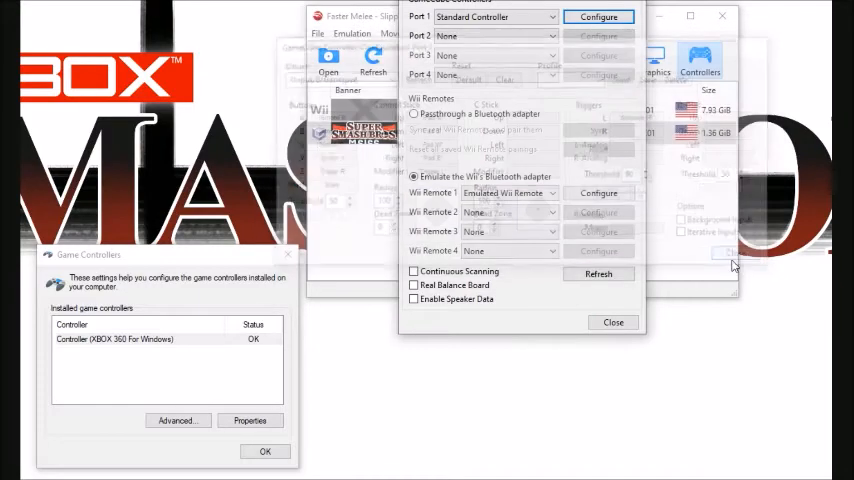
pyautogui.click(613, 322)
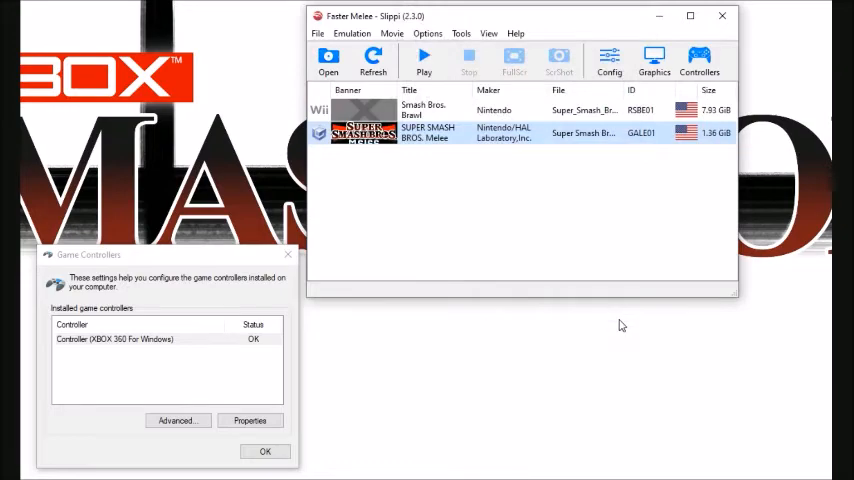
pyautogui.moveTo(540, 137)
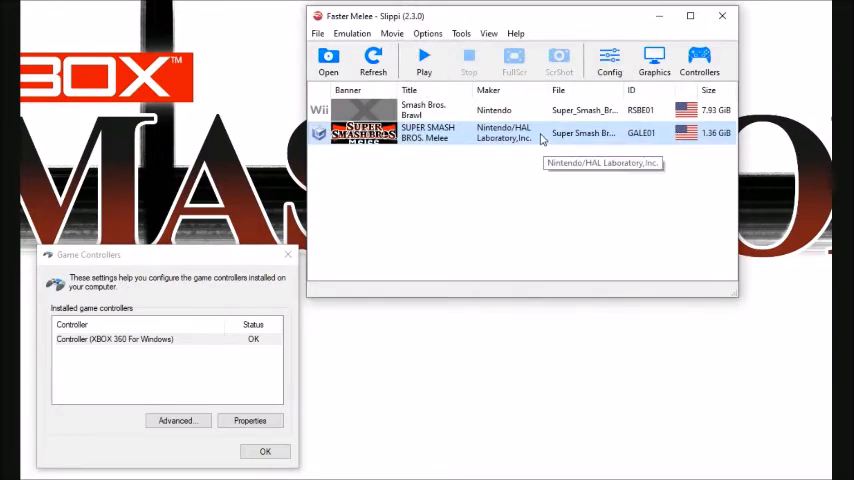